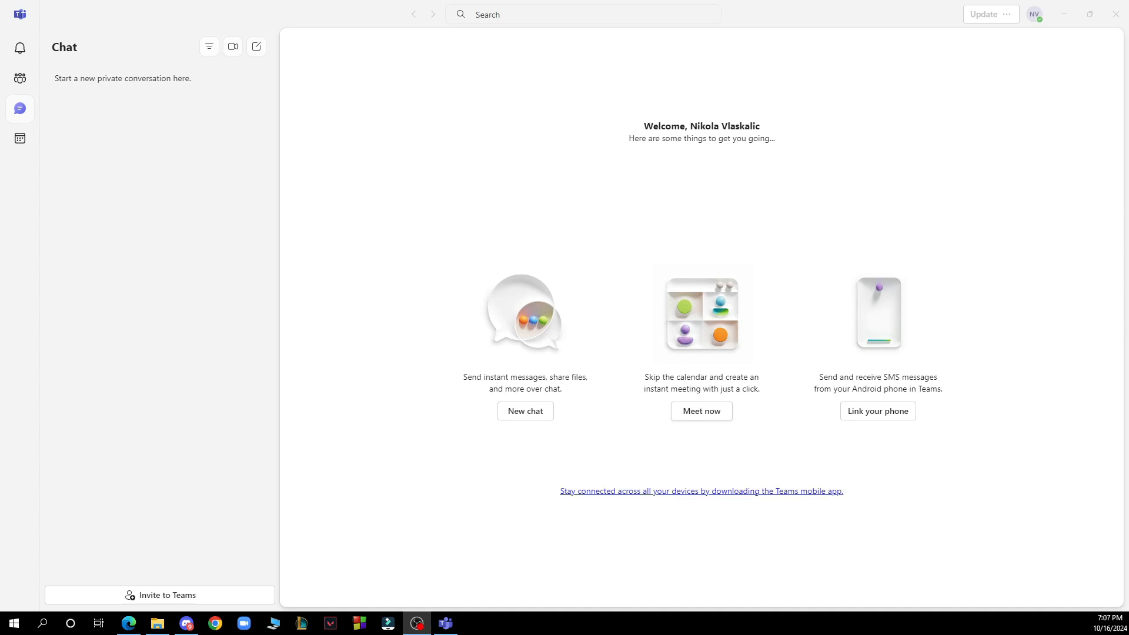
{"action": "mouse_move", "coordinate": [20, 48]}
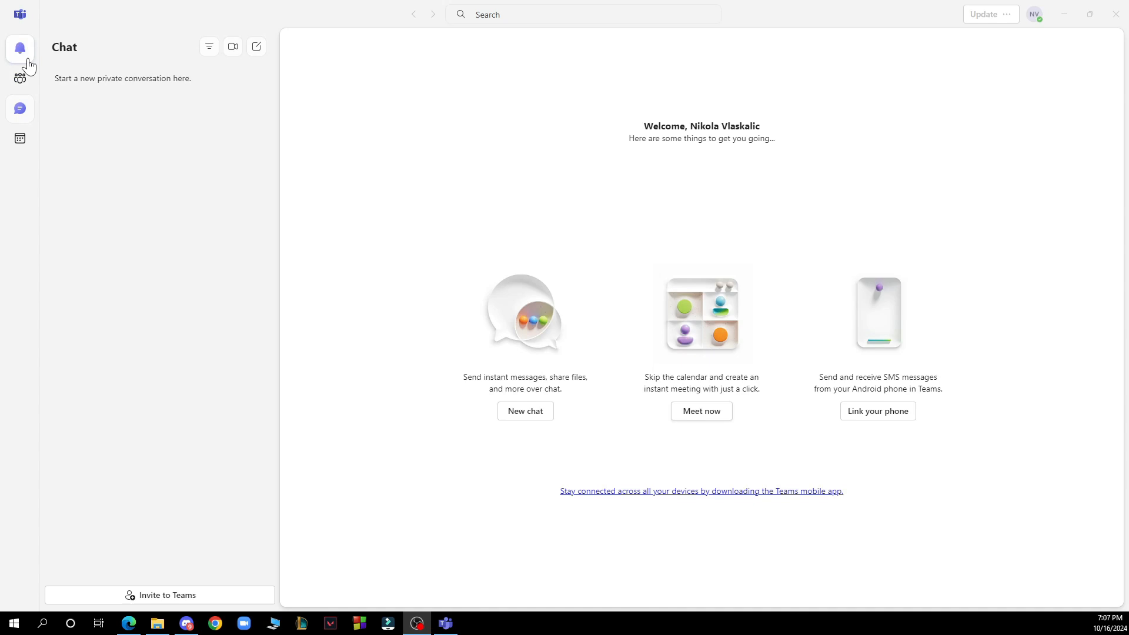
{"action": "mouse_move", "coordinate": [20, 77]}
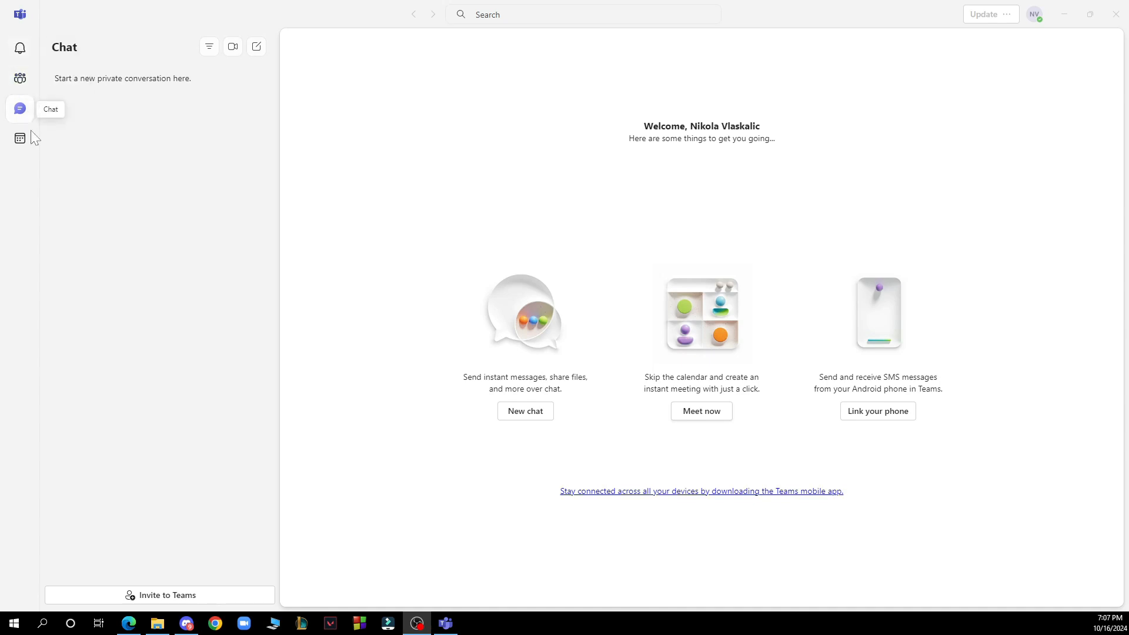
{"action": "mouse_move", "coordinate": [227, 546]}
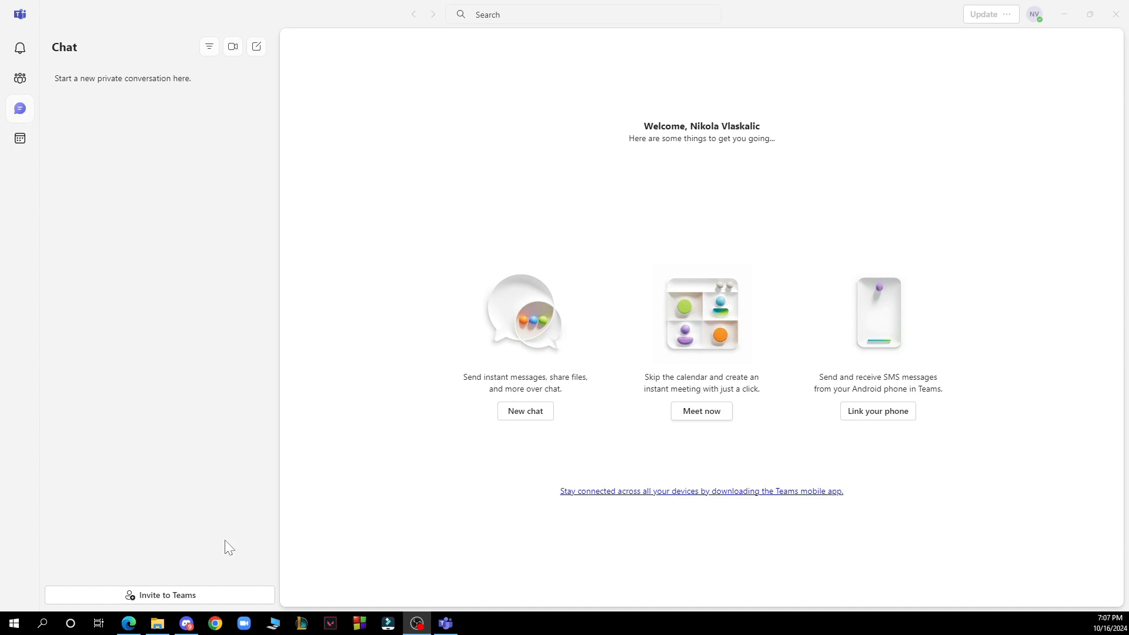
{"action": "mouse_move", "coordinate": [206, 605]}
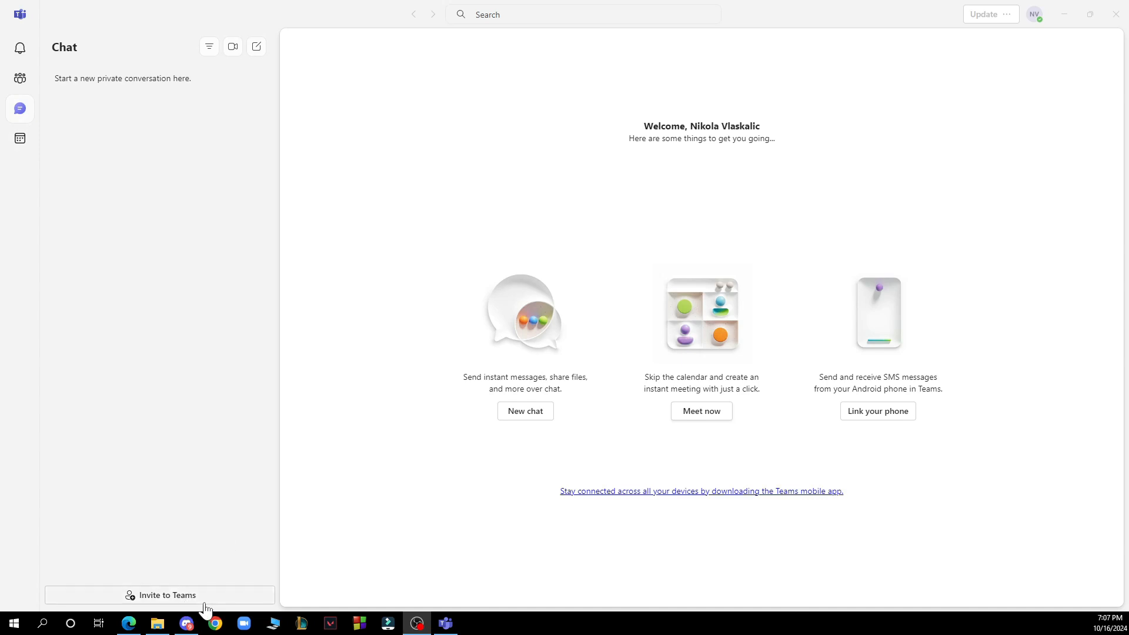
{"action": "mouse_move", "coordinate": [697, 71]}
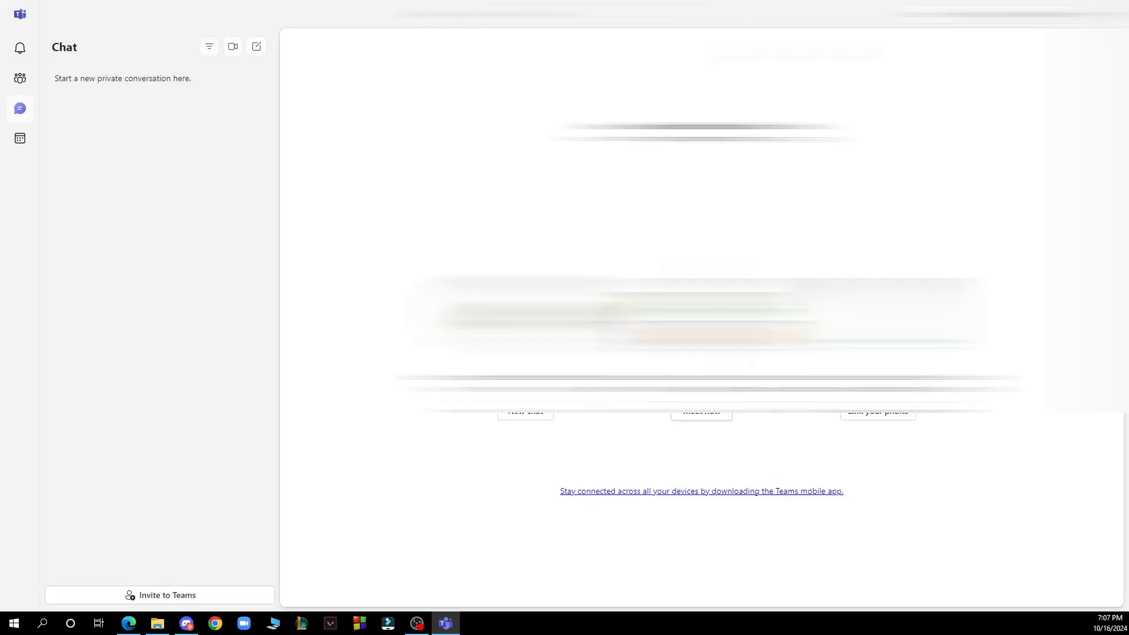
{"action": "mouse_move", "coordinate": [19, 138]}
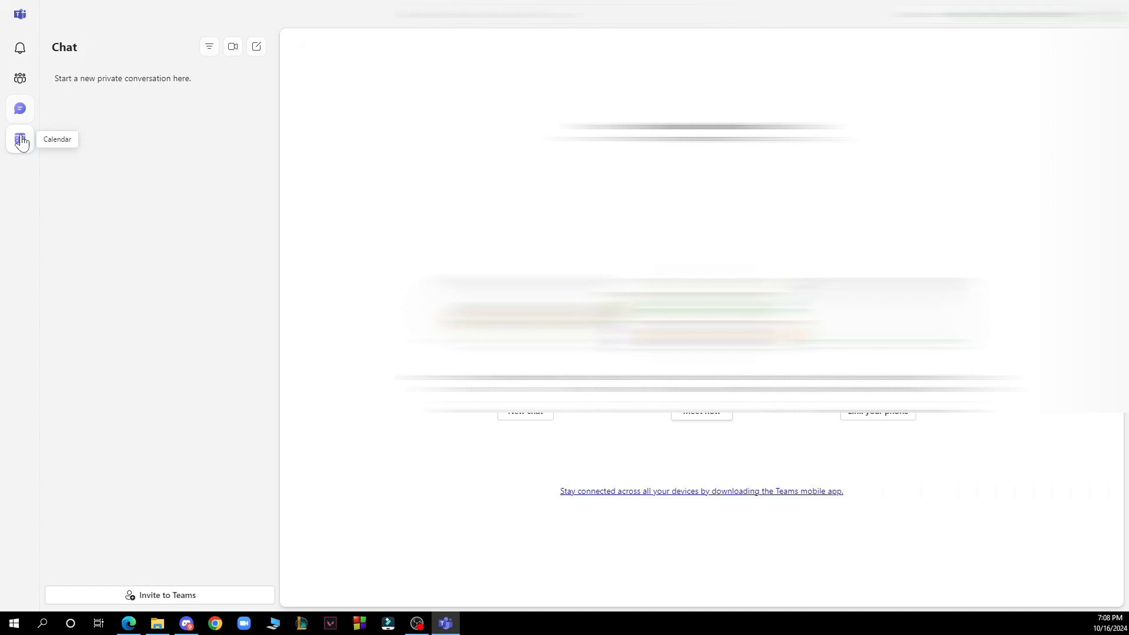
{"action": "mouse_move", "coordinate": [307, 190]}
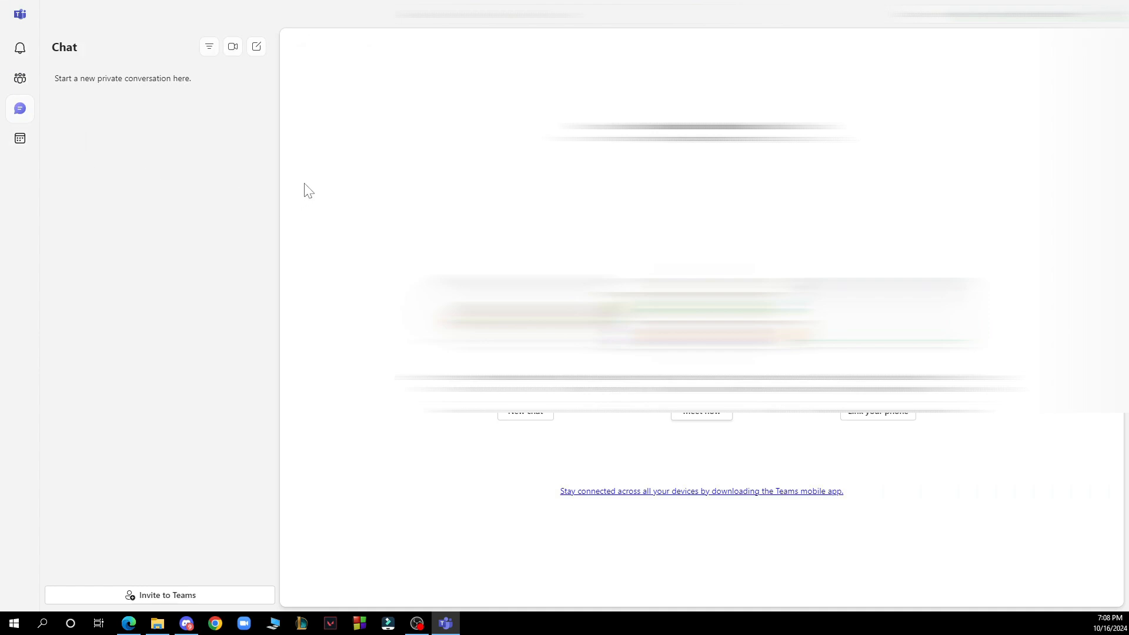